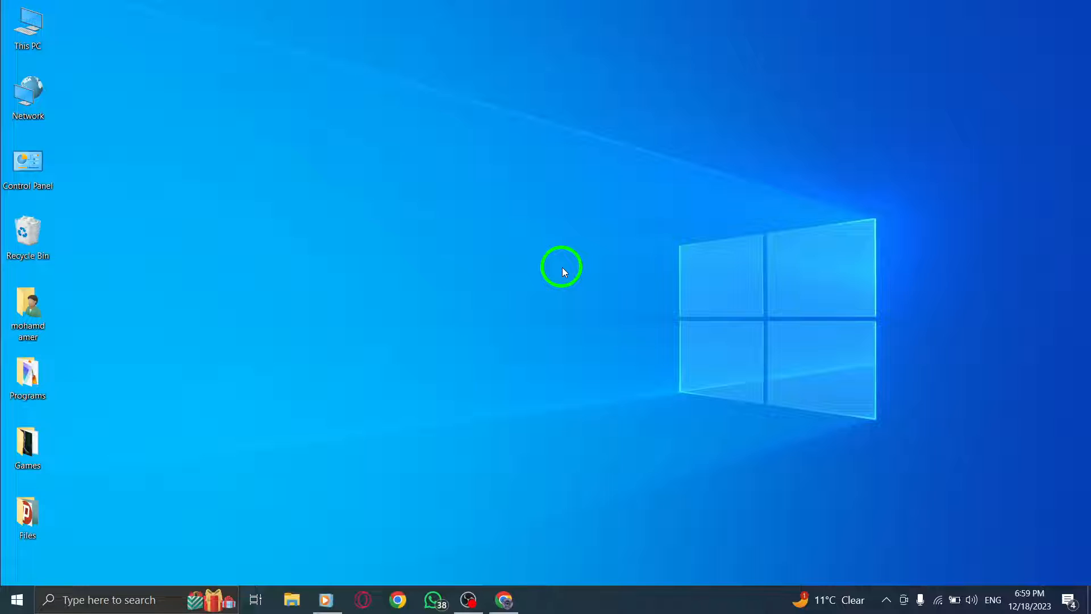
Launch Google Chrome from the taskbar so a new tab page appears.
{"action": "left_click", "coordinate": [504, 600]}
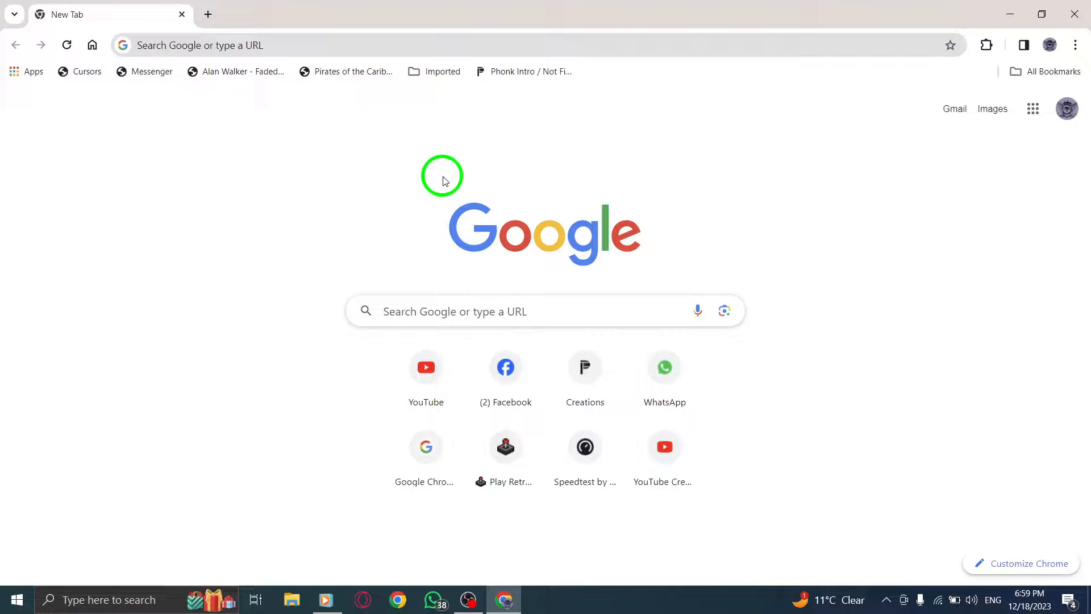
Reach Chrome's Settings page through the three-dot browser menu.
{"action": "left_click", "coordinate": [1074, 45]}
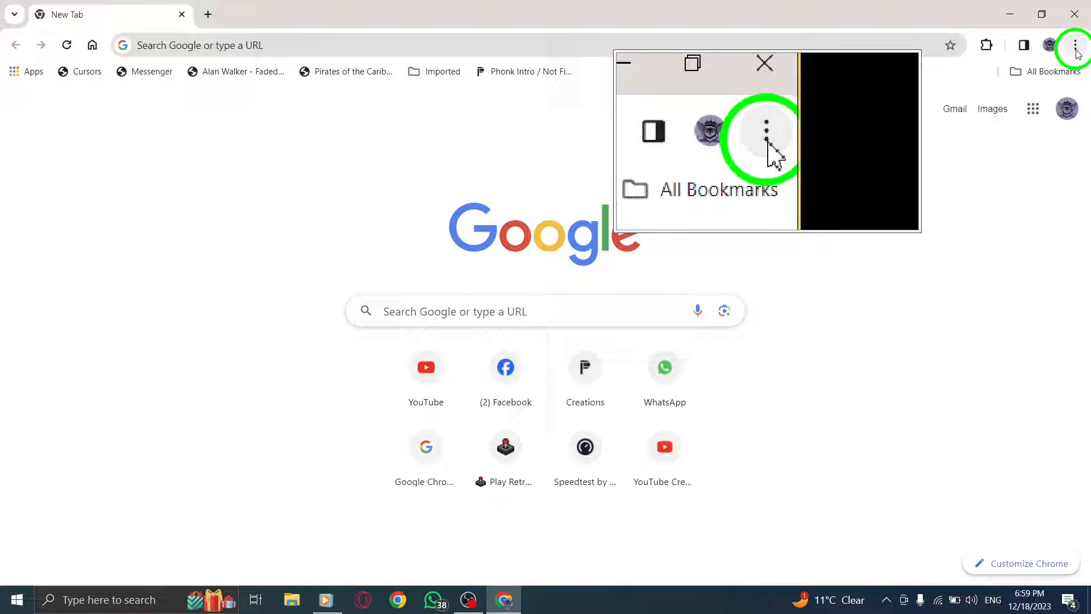
{"action": "left_click", "coordinate": [1075, 45]}
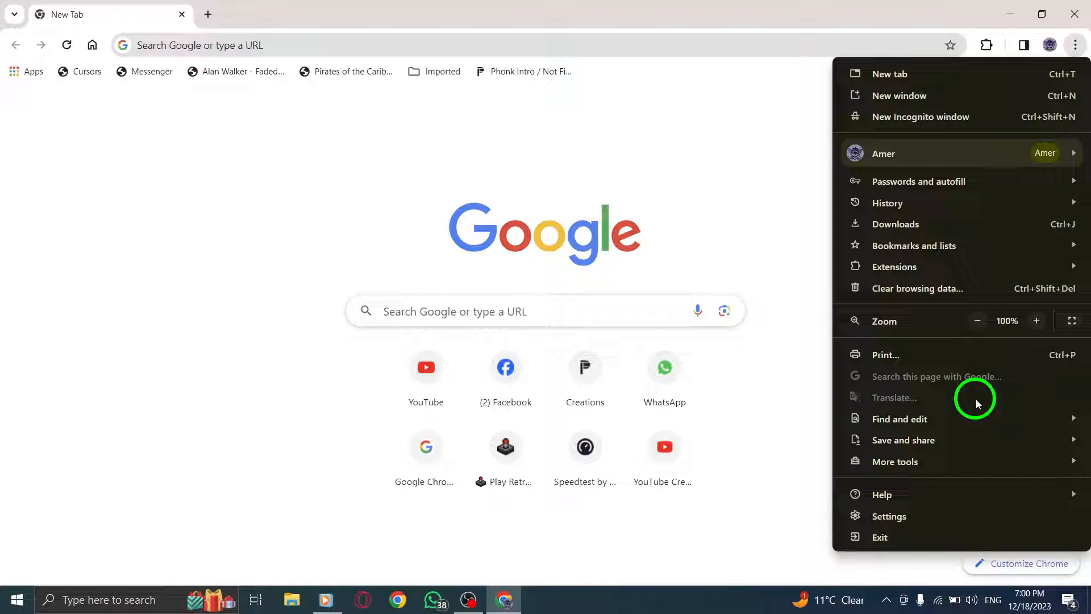
{"action": "left_click", "coordinate": [889, 516]}
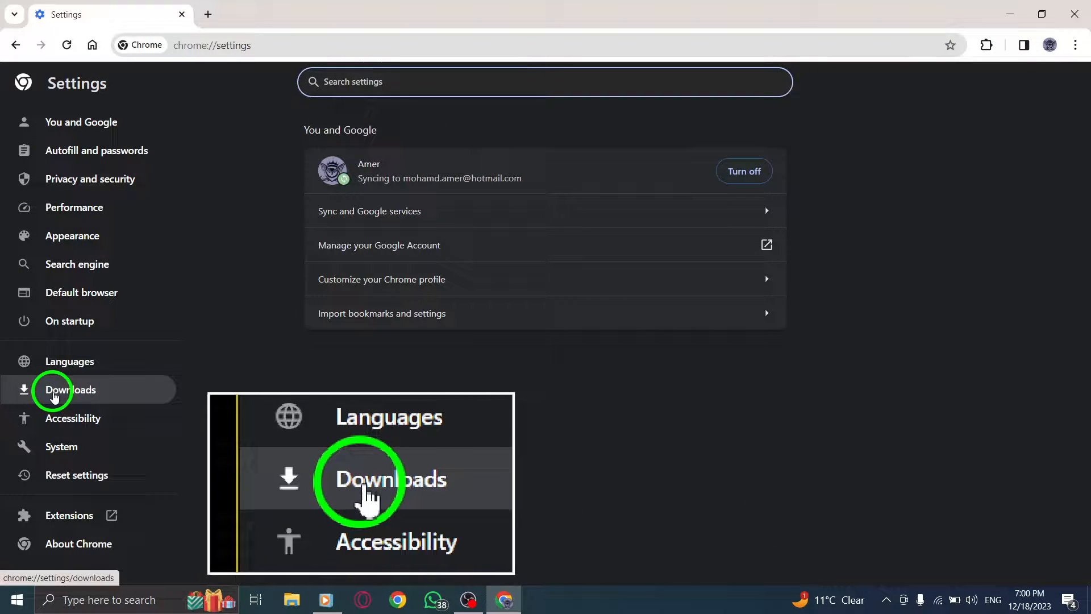
In Settings > Downloads, switch off 'Show downloads when they're done'.
{"action": "left_click", "coordinate": [69, 390]}
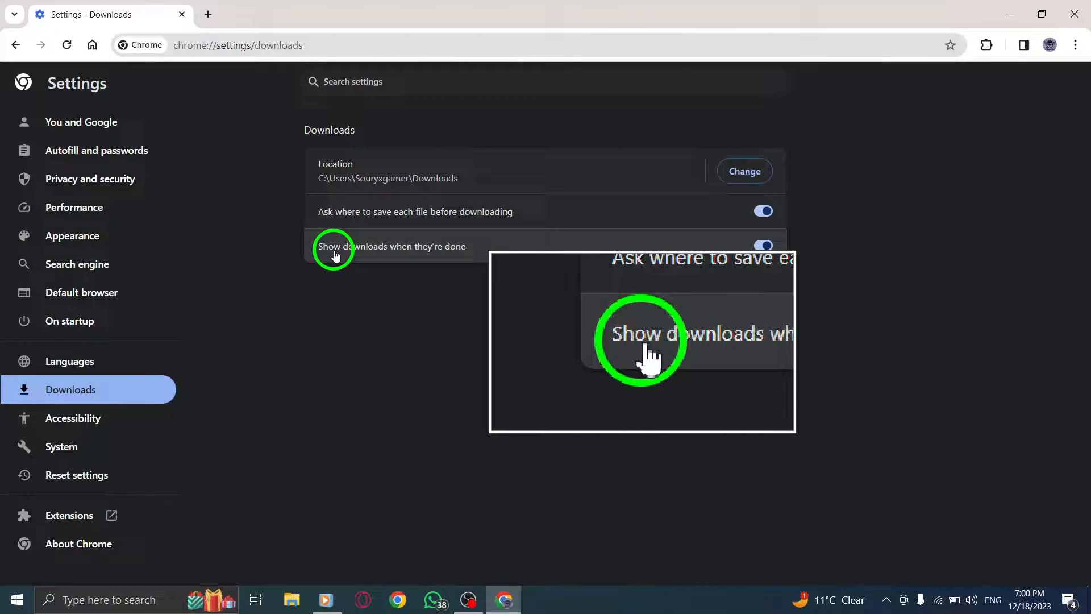
{"action": "mouse_move", "coordinate": [449, 250]}
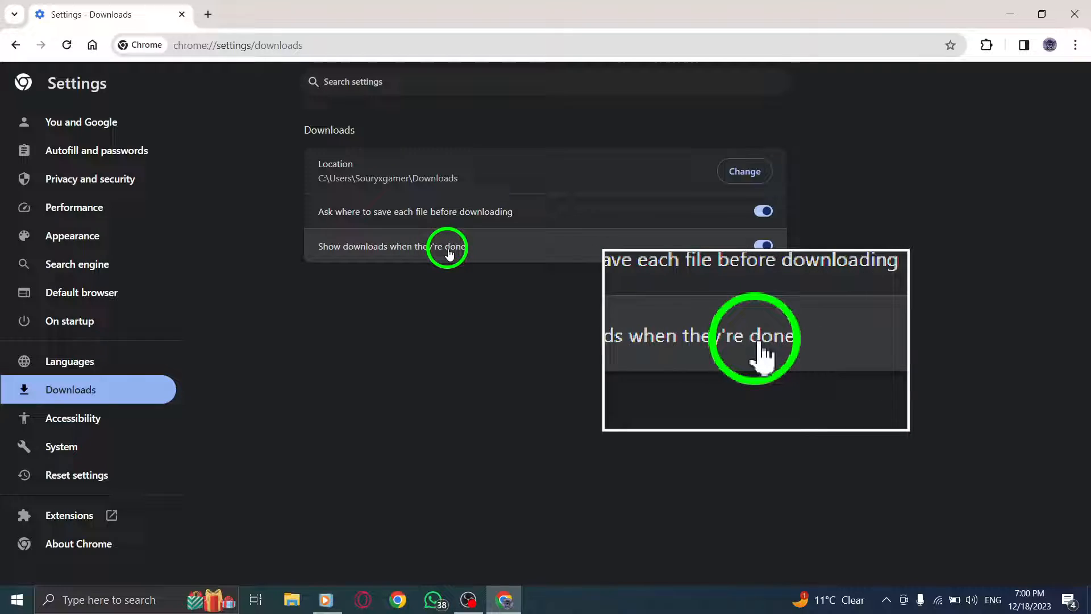
{"action": "left_click", "coordinate": [763, 244]}
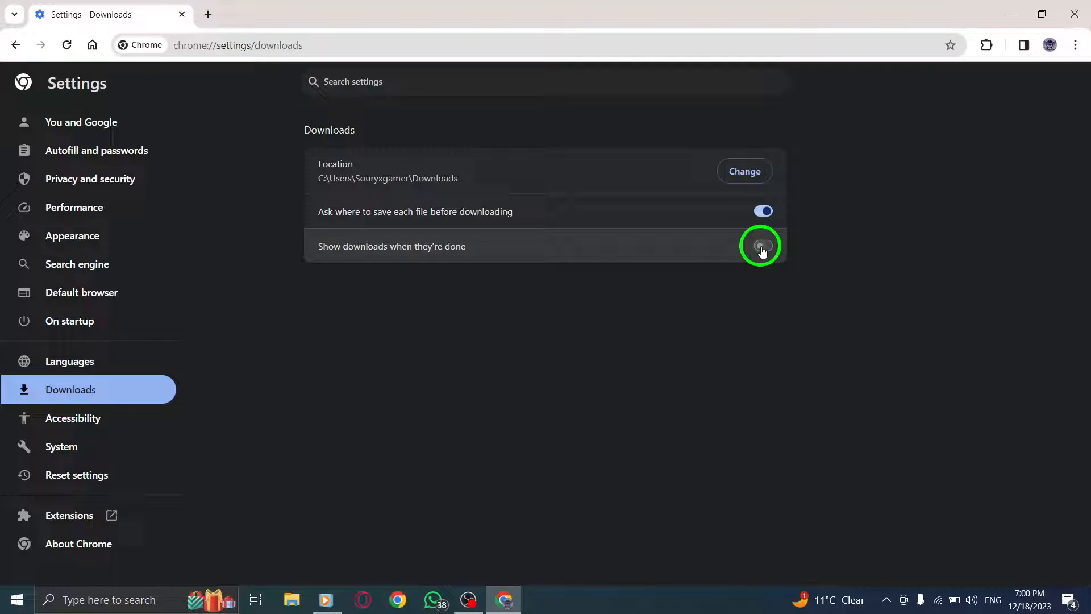
Toggle the download-display option twice so it stays off, then minimise Chrome to the desktop.
{"action": "left_click", "coordinate": [763, 245]}
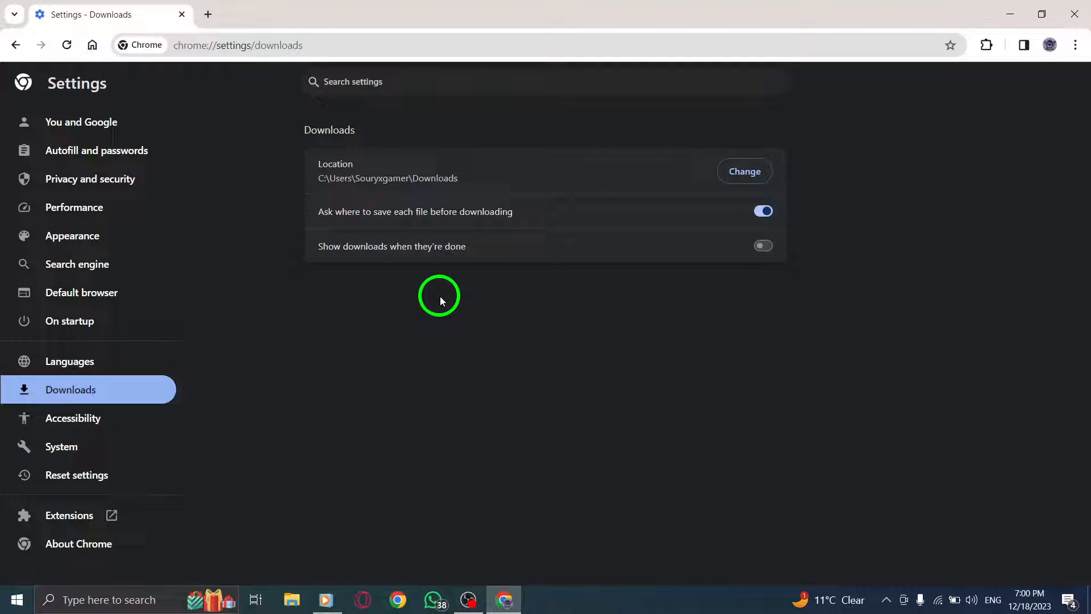
{"action": "mouse_move", "coordinate": [423, 305]}
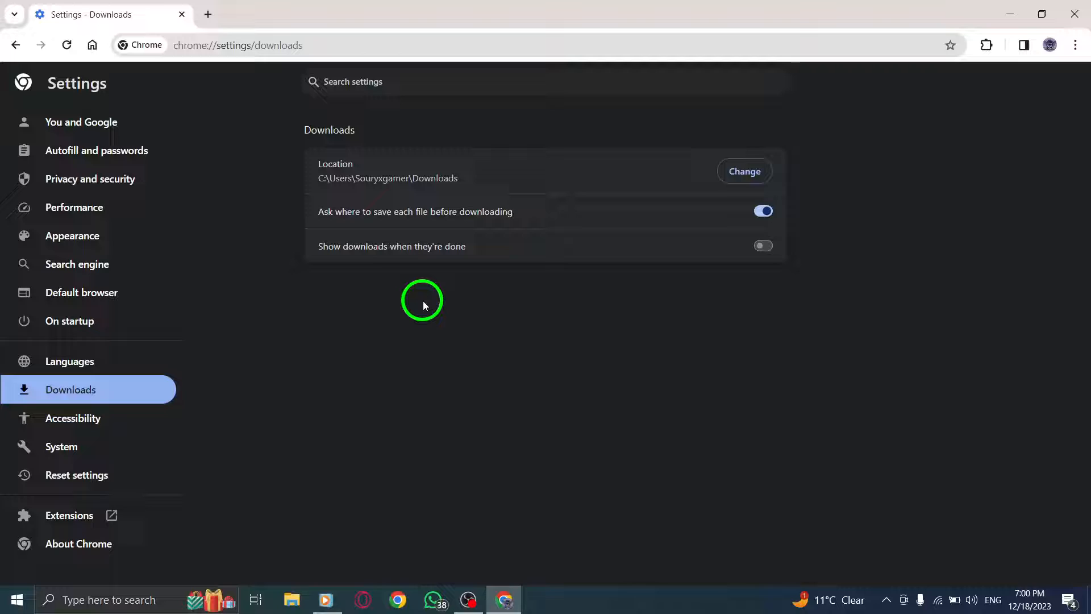
{"action": "mouse_move", "coordinate": [325, 156]}
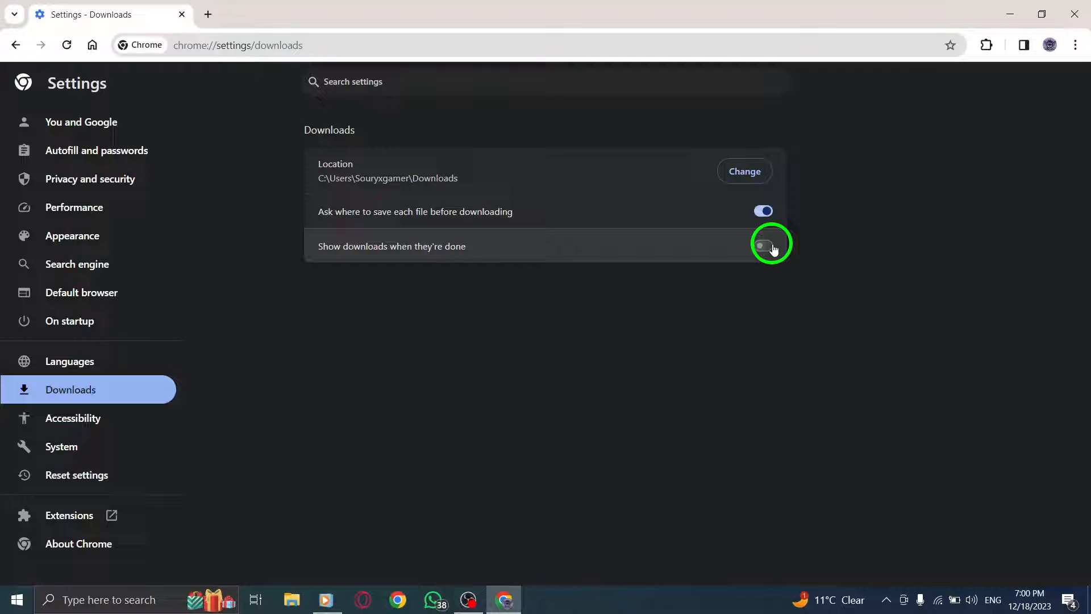
{"action": "left_click", "coordinate": [763, 244]}
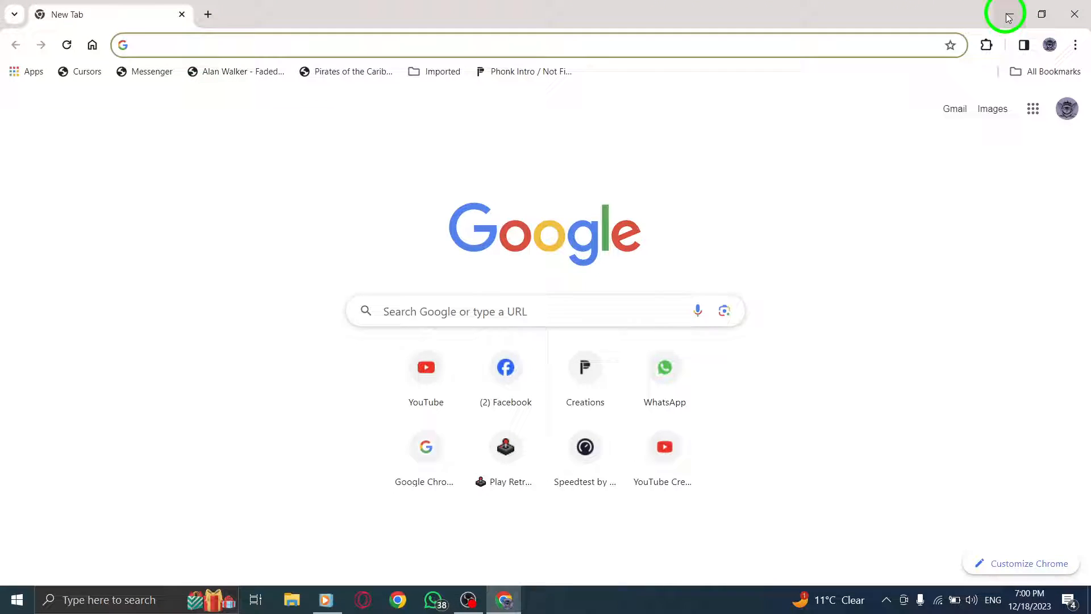
{"action": "left_click", "coordinate": [1004, 15]}
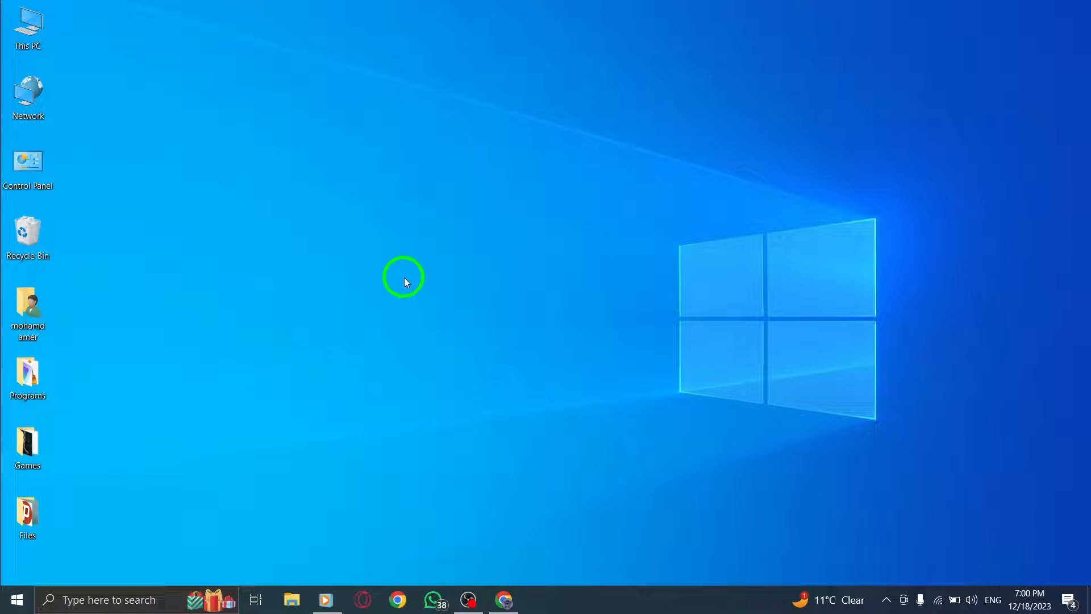